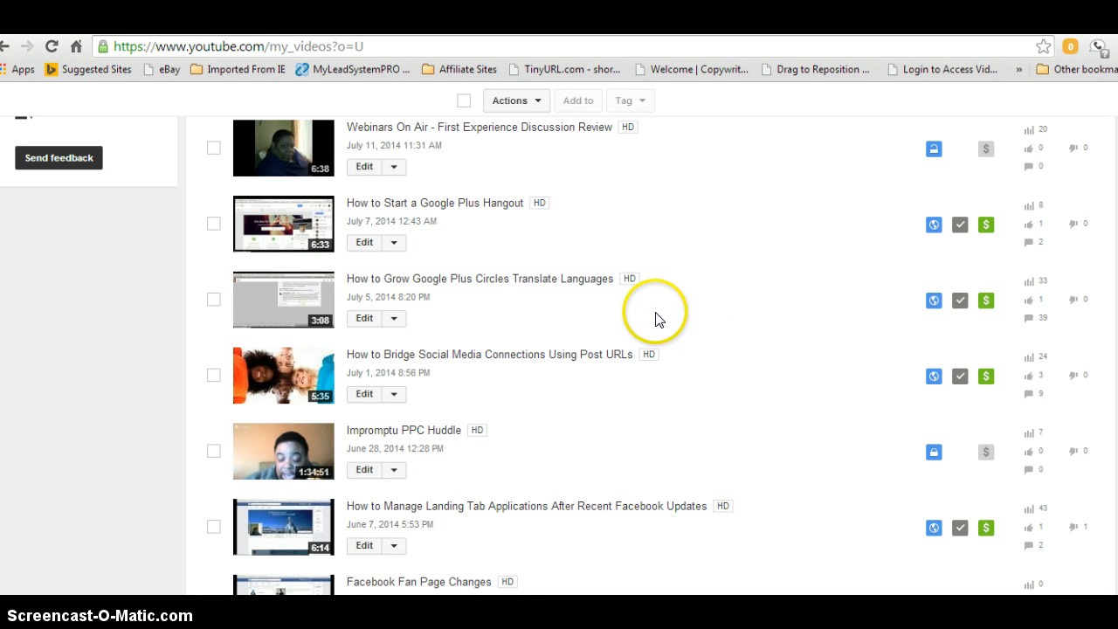
pyautogui.moveTo(465, 280)
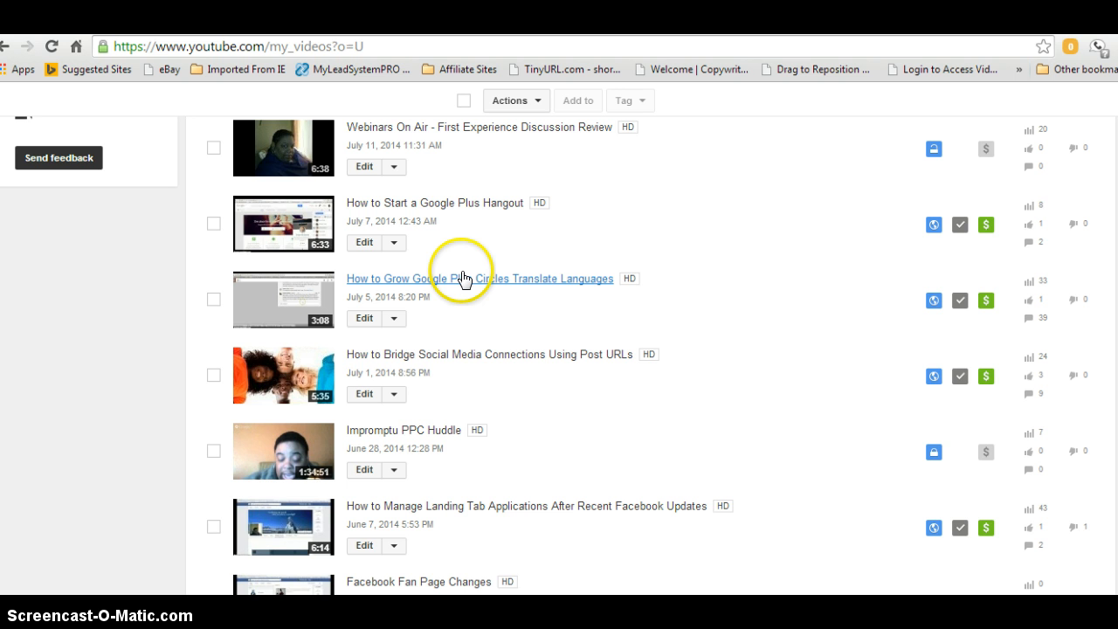
# Step: Open the watch page for 'How to Grow Google Plus Circles Translate Languages'
pyautogui.click(465, 277)
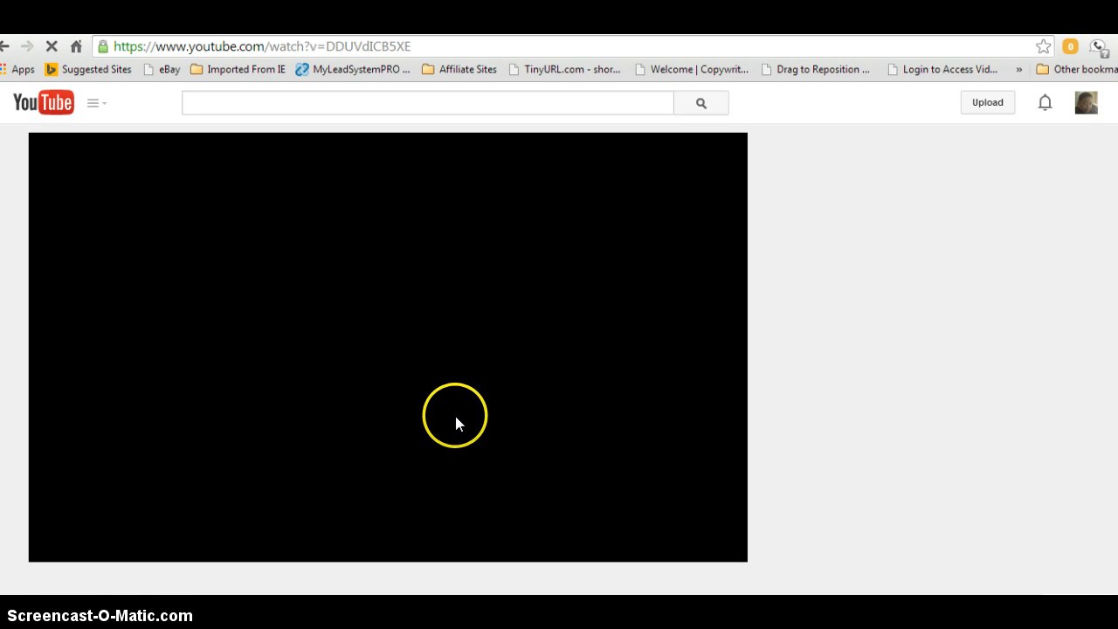
# Step: Pause playback and reveal the Share panel with the video's short link below the player
pyautogui.click(454, 416)
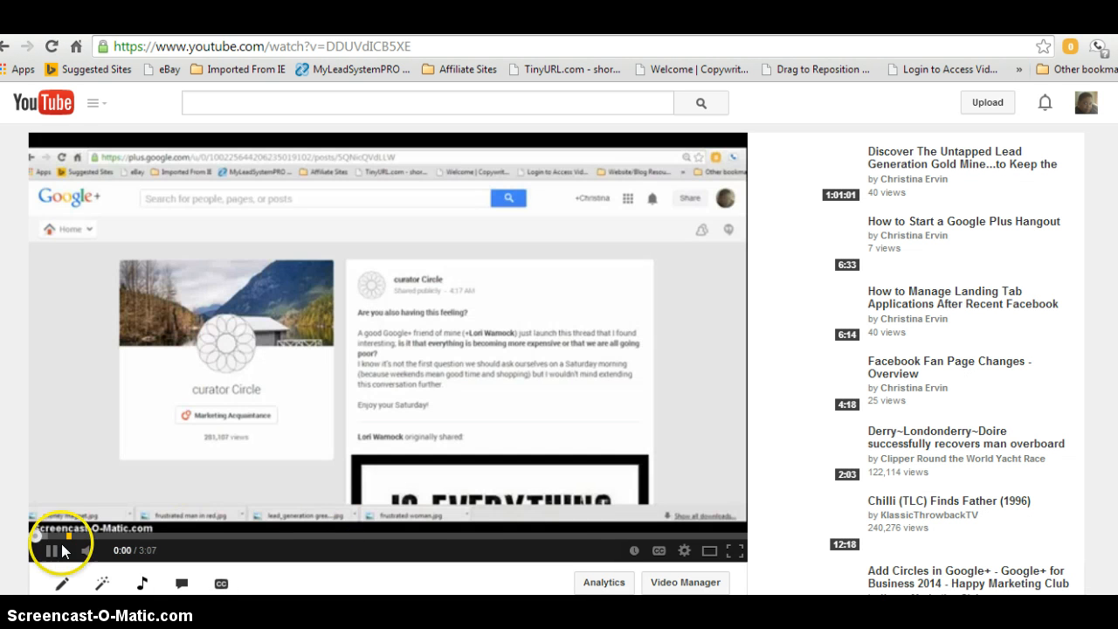
pyautogui.scroll(-3)
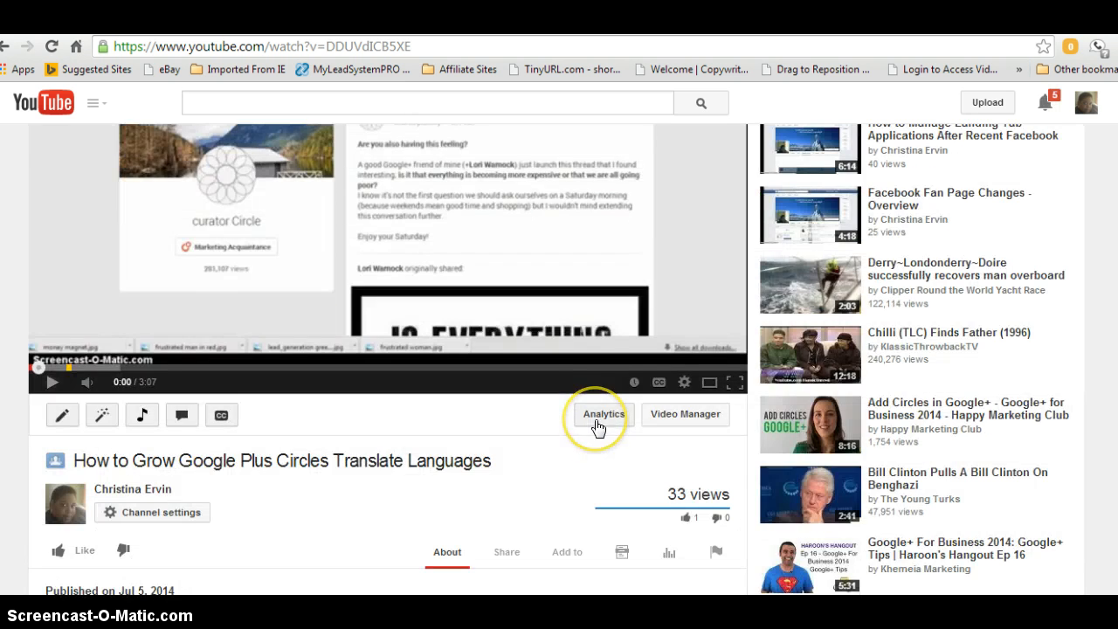
pyautogui.scroll(-3)
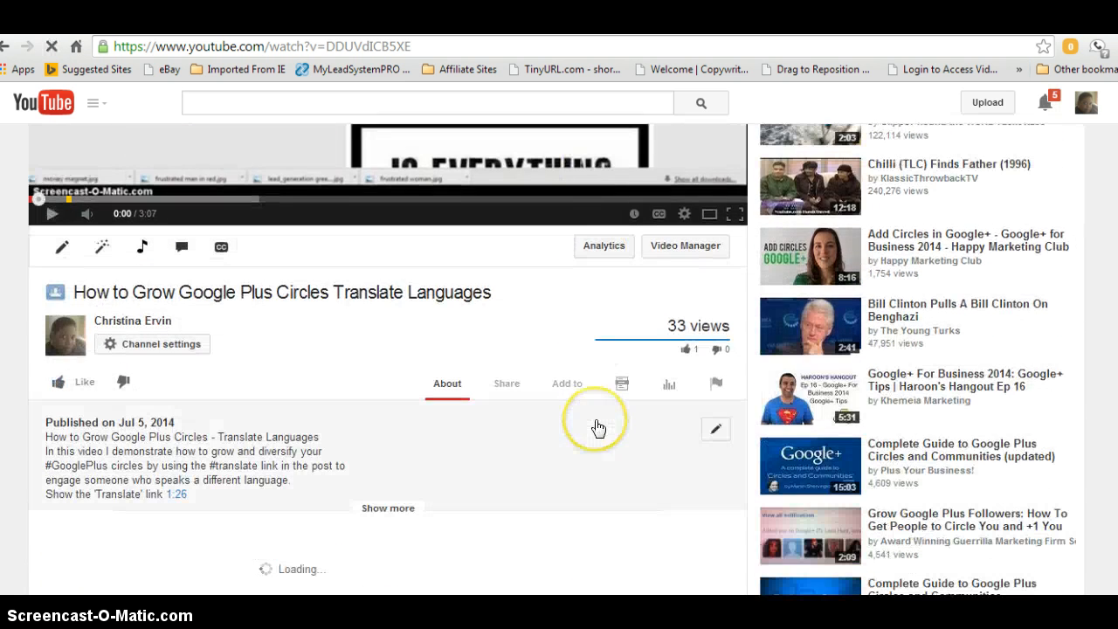
pyautogui.scroll(-3)
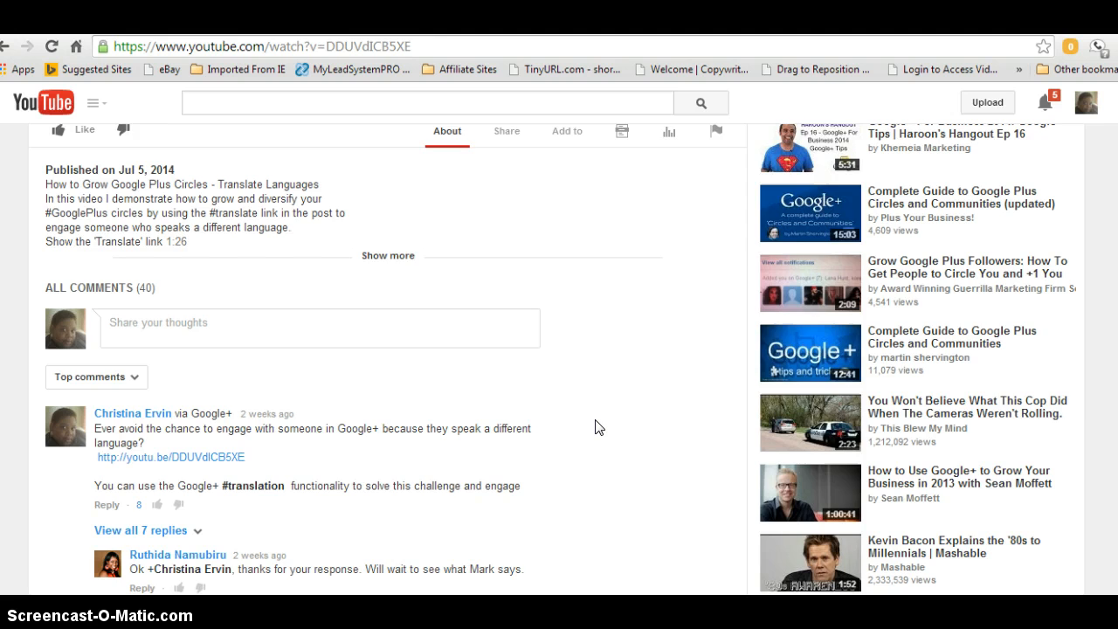
pyautogui.scroll(3)
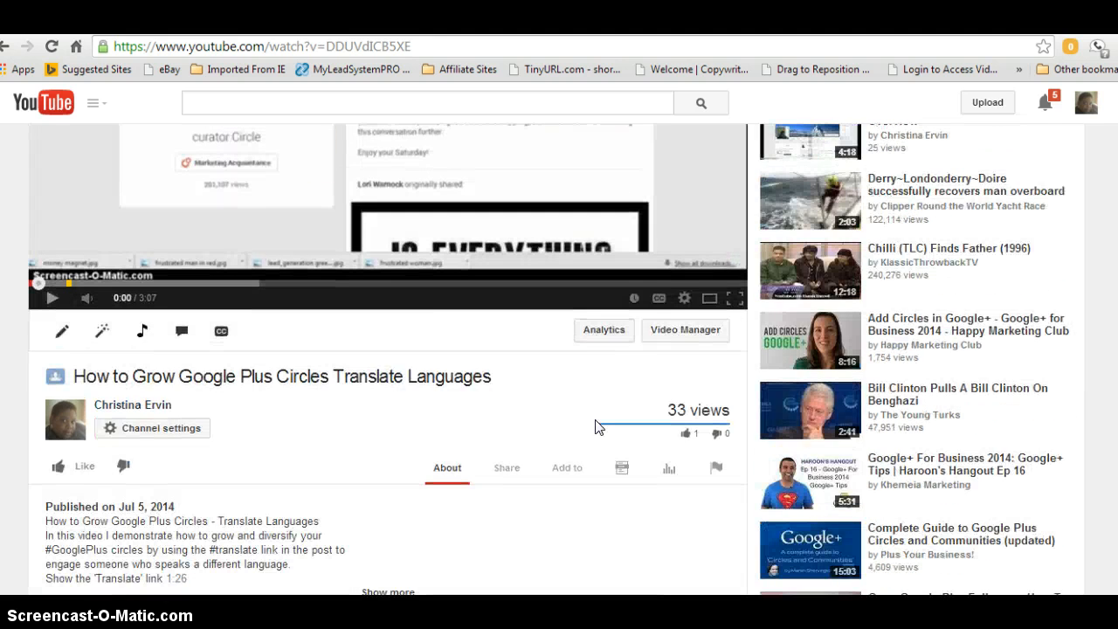
pyautogui.scroll(-3)
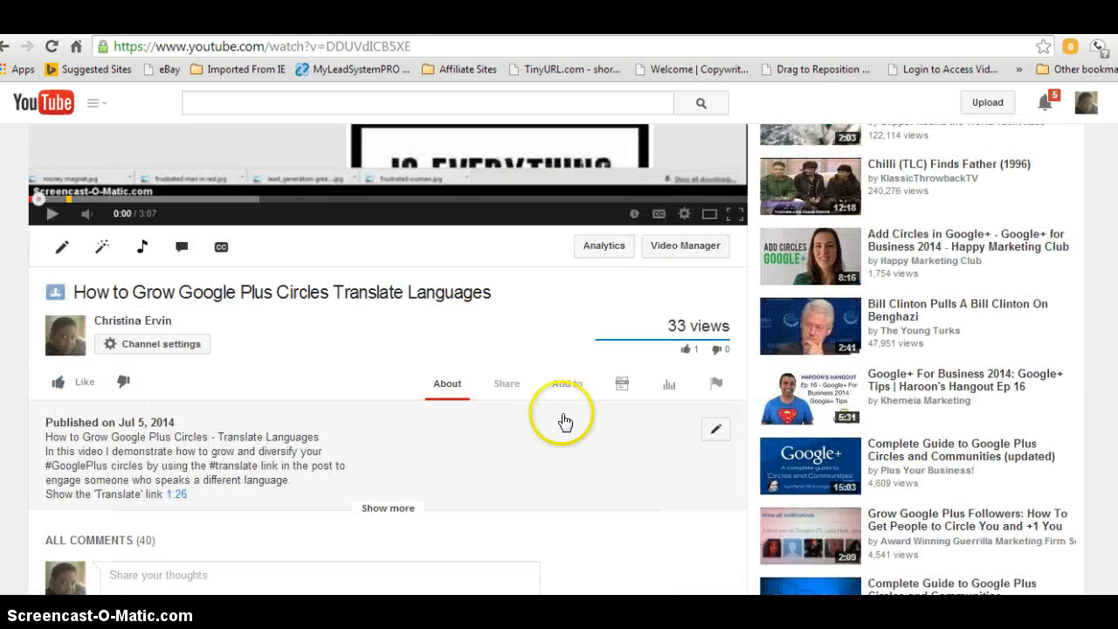
pyautogui.click(506, 384)
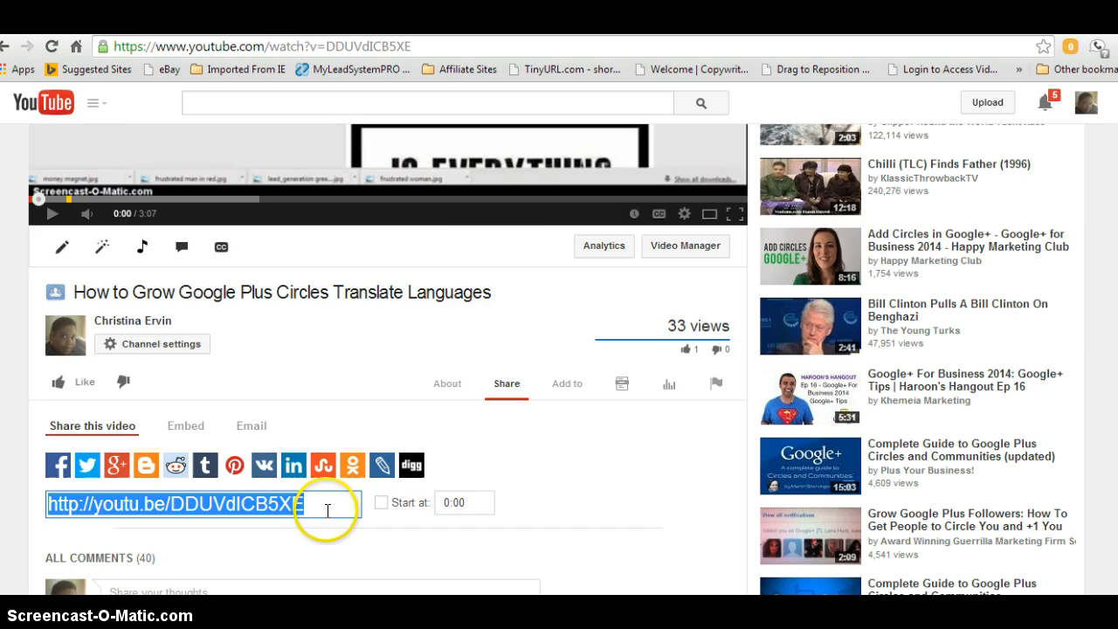
pyautogui.scroll(-3)
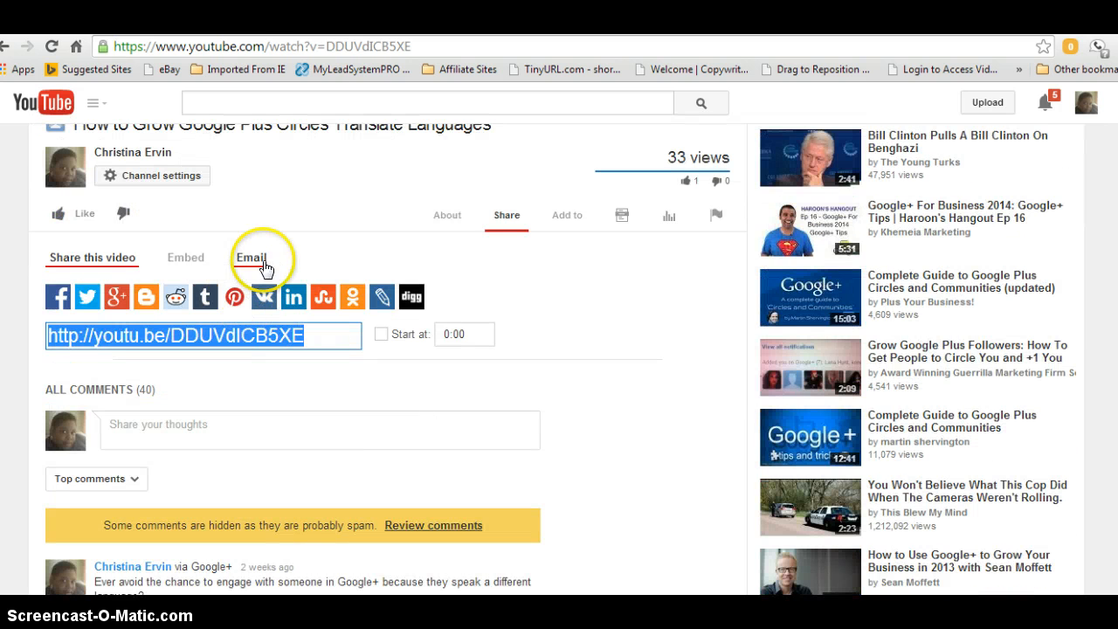
# Step: Switch to Embed to display the iframe code with size and embed options
pyautogui.click(185, 257)
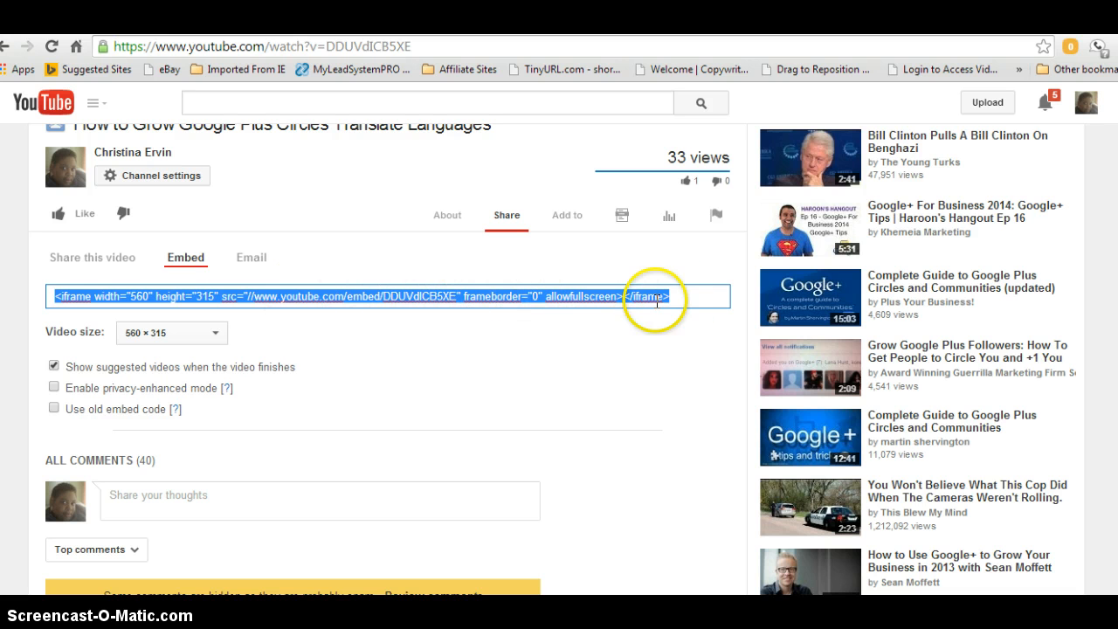
pyautogui.moveTo(367, 370)
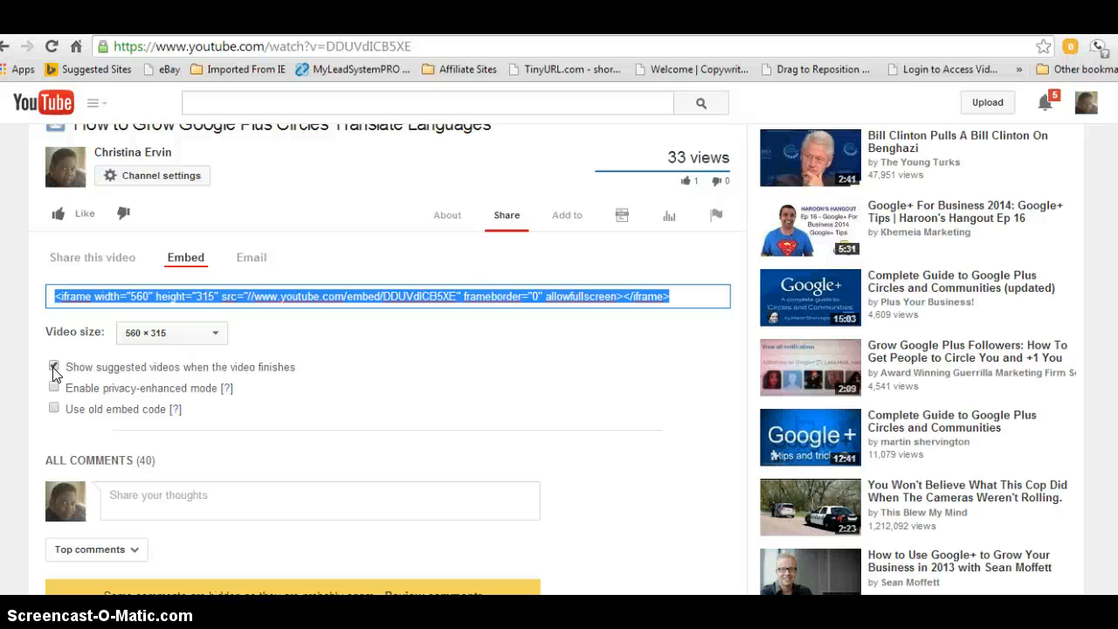
# Step: Toggle 'Show suggested videos when the video finishes' repeatedly, demonstrating rel=0 appearing and disappearing in the code
pyautogui.click(52, 366)
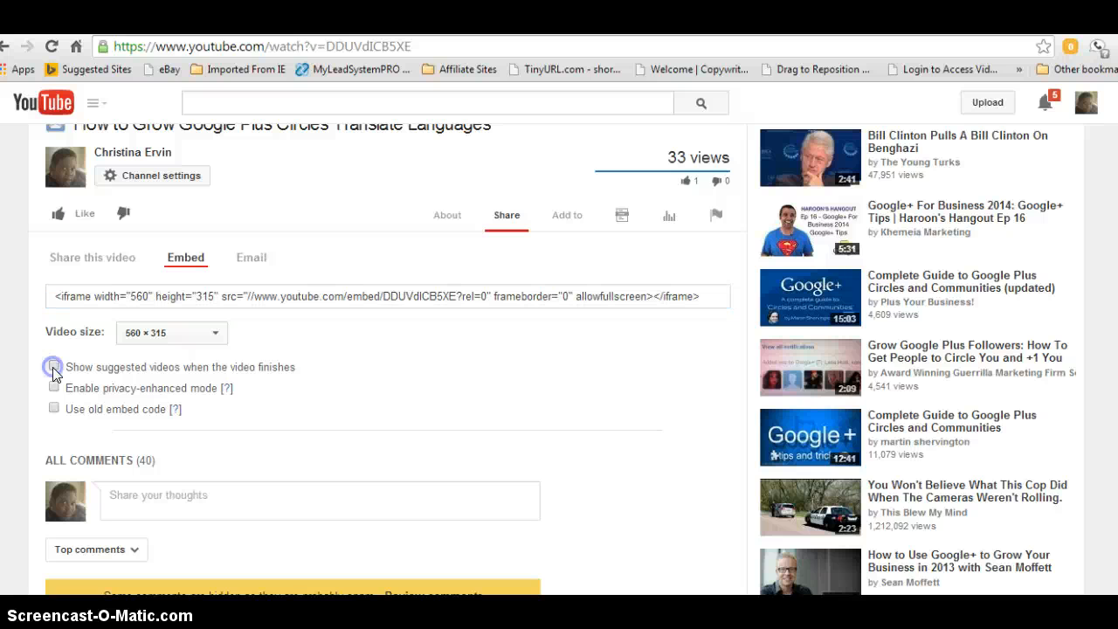
pyautogui.click(52, 367)
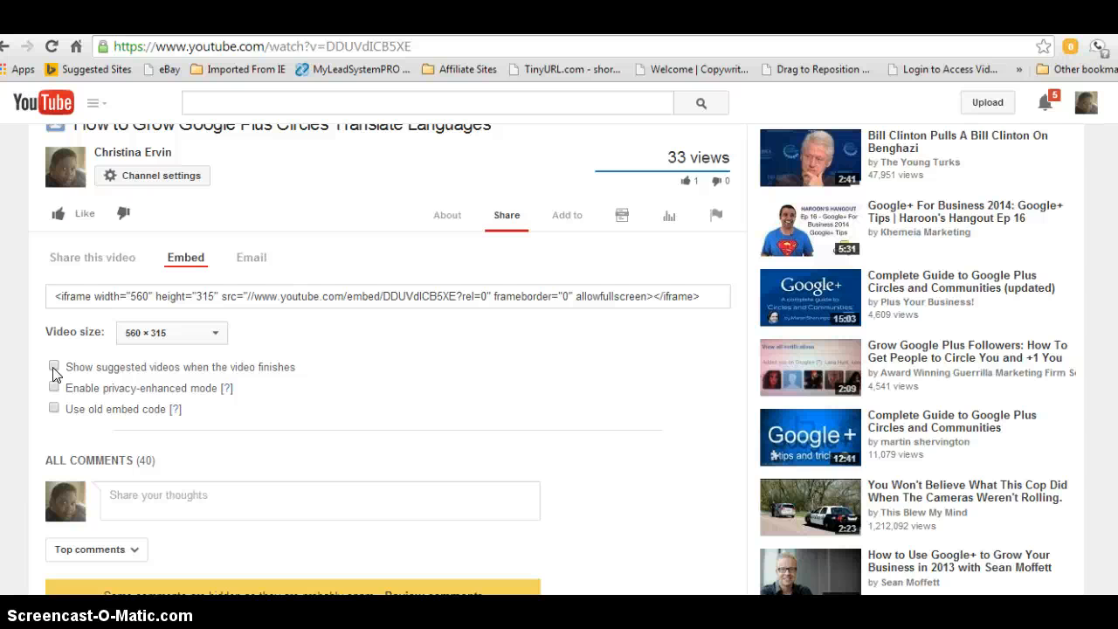
pyautogui.click(52, 367)
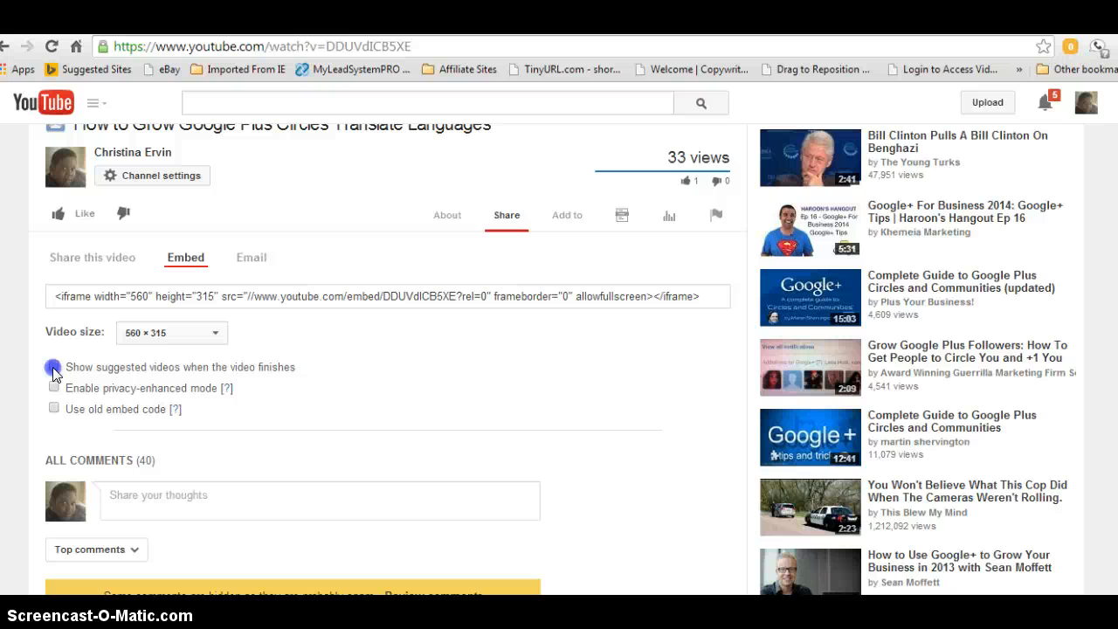
pyautogui.click(52, 367)
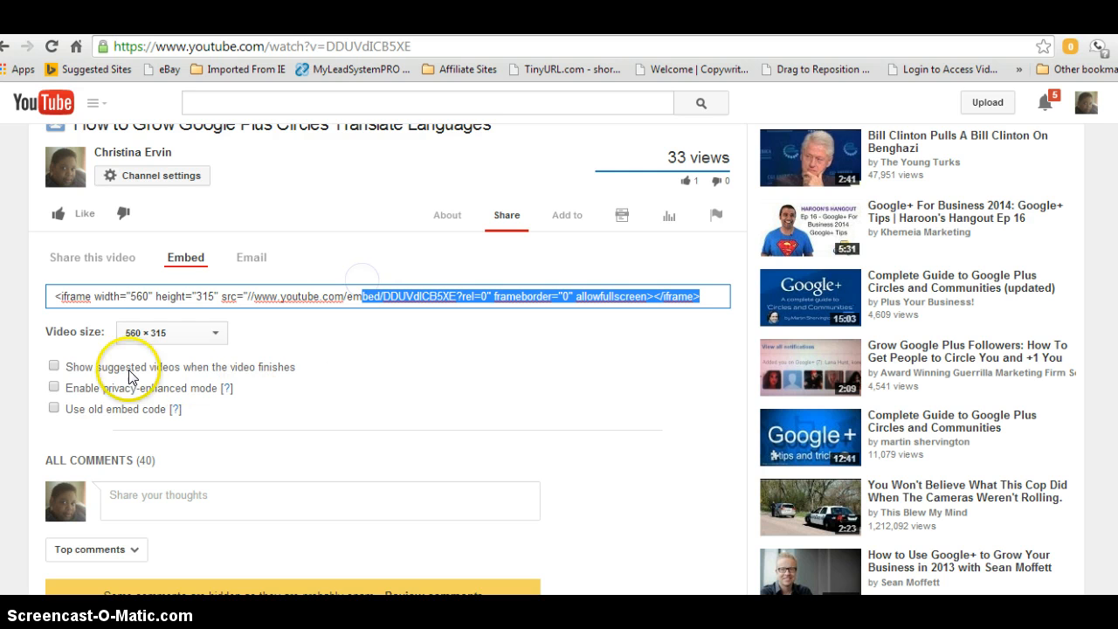
pyautogui.click(53, 365)
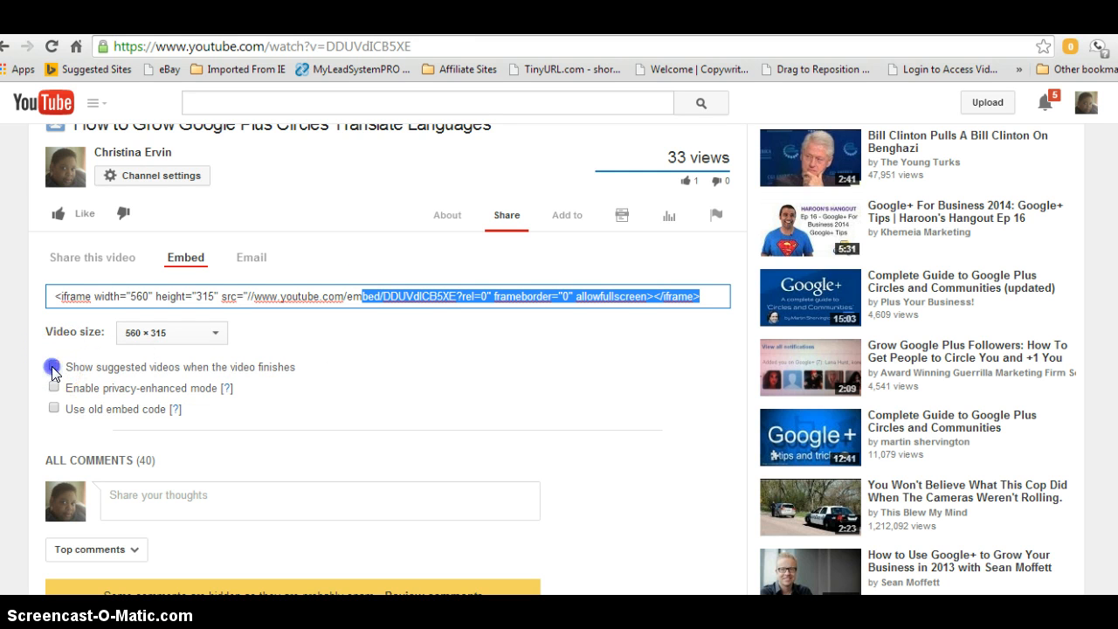
pyautogui.click(53, 366)
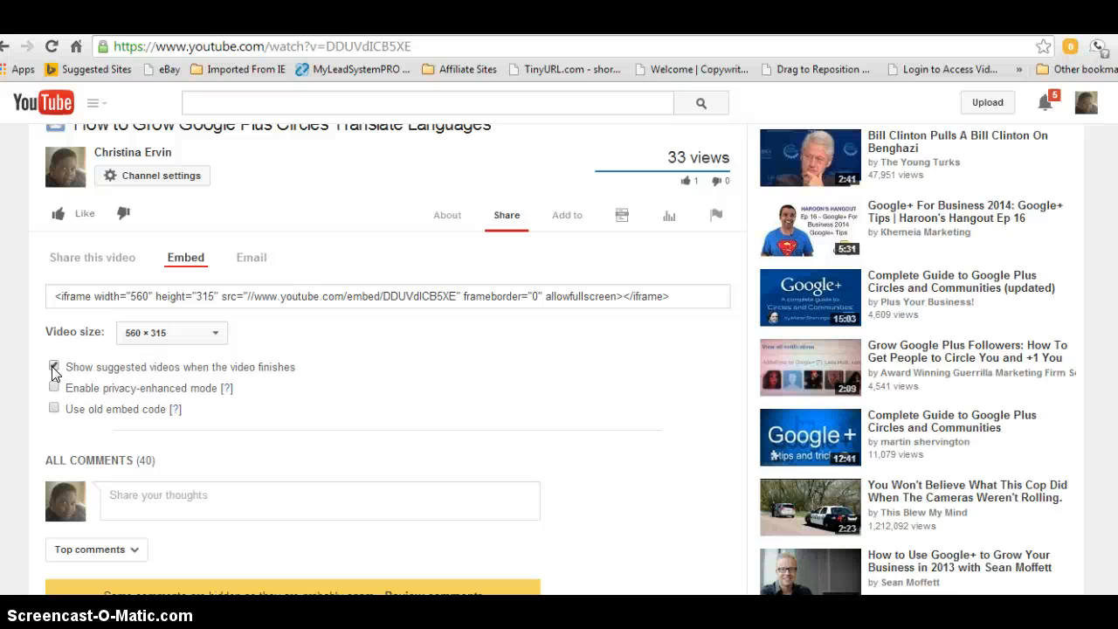
# Step: Leave 'Show suggested videos when the video finishes' unchecked so the iframe code keeps rel=0
pyautogui.click(52, 367)
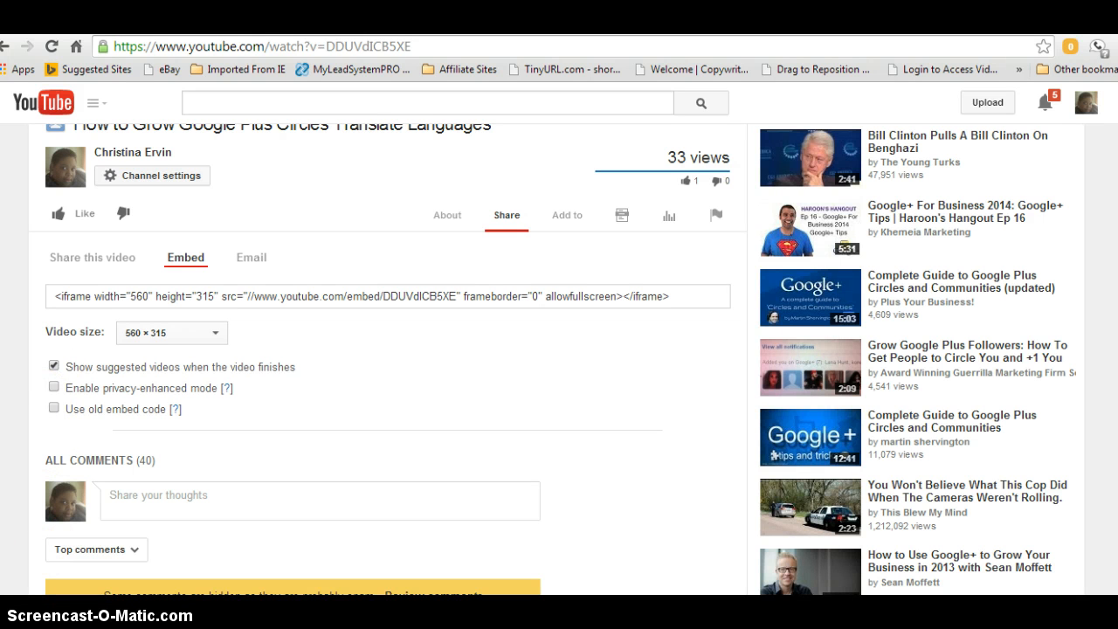
pyautogui.click(52, 365)
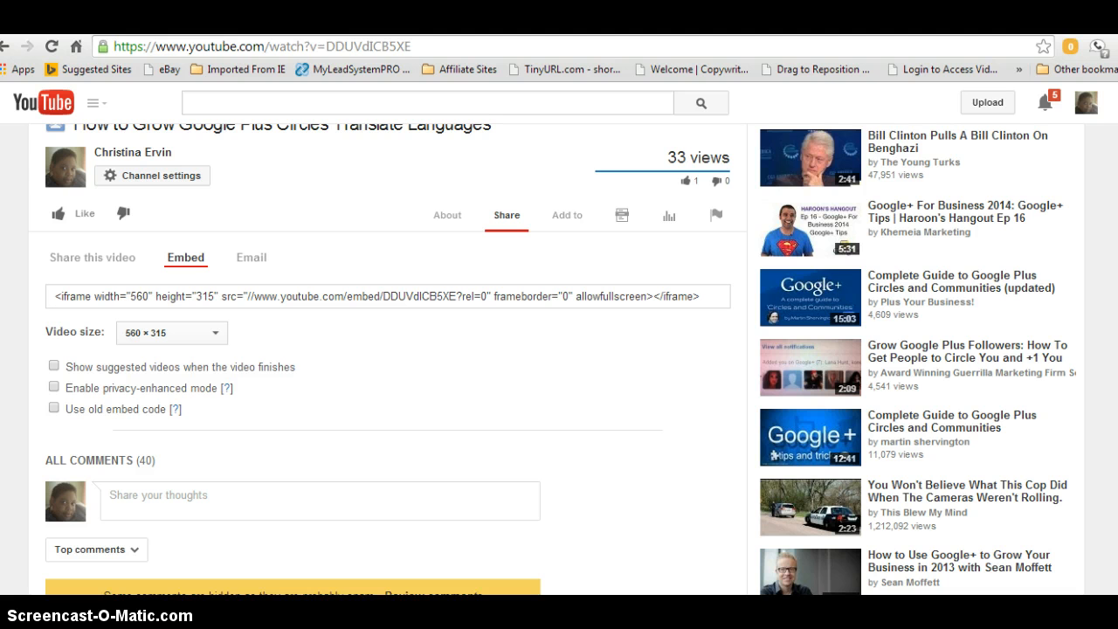